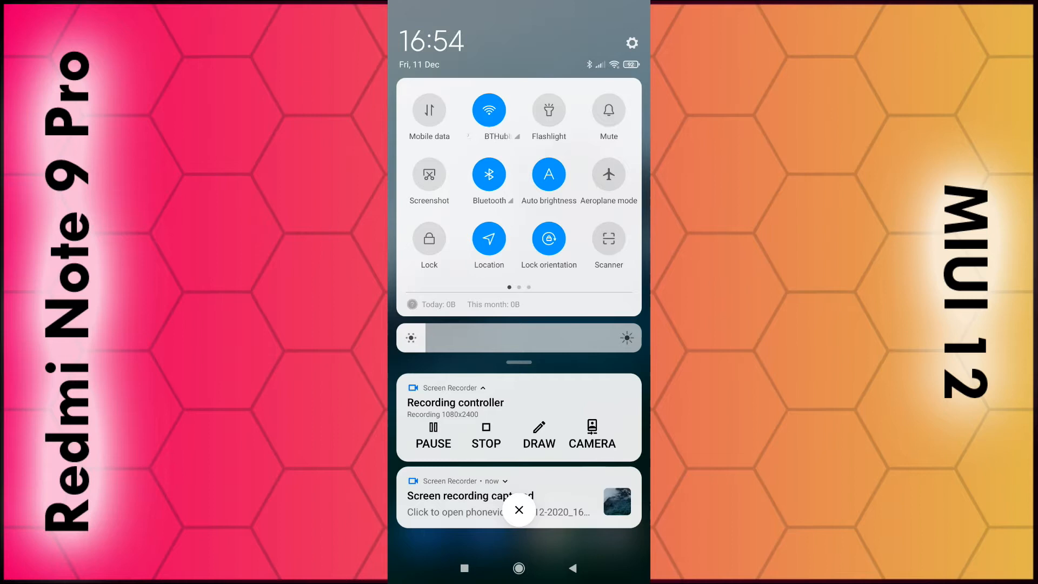
Go from the Control Centre to Settings > Display and scroll down to Auto-rotate screen.
scroll(left, 3)
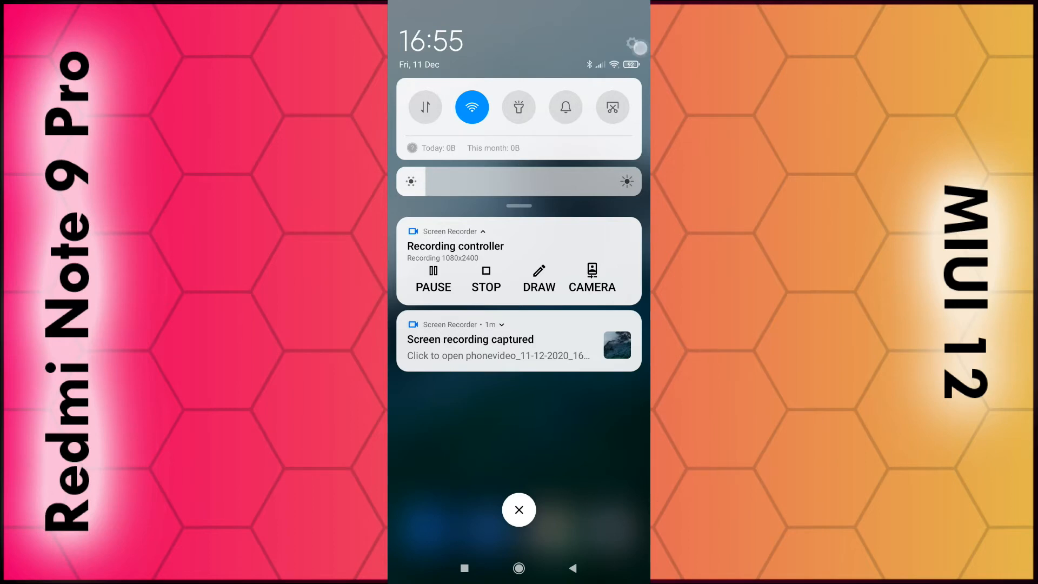
click(520, 510)
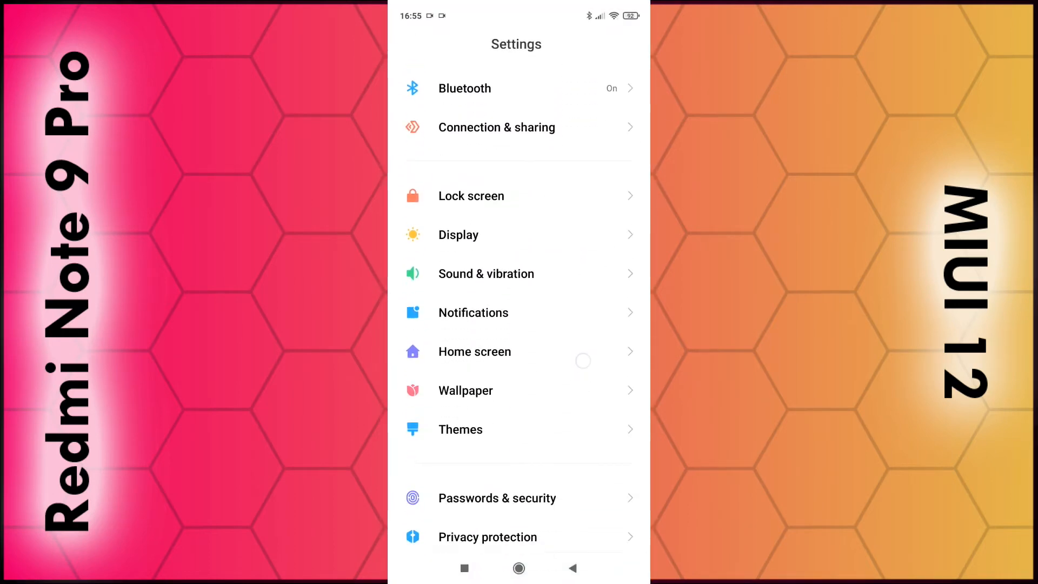
click(458, 234)
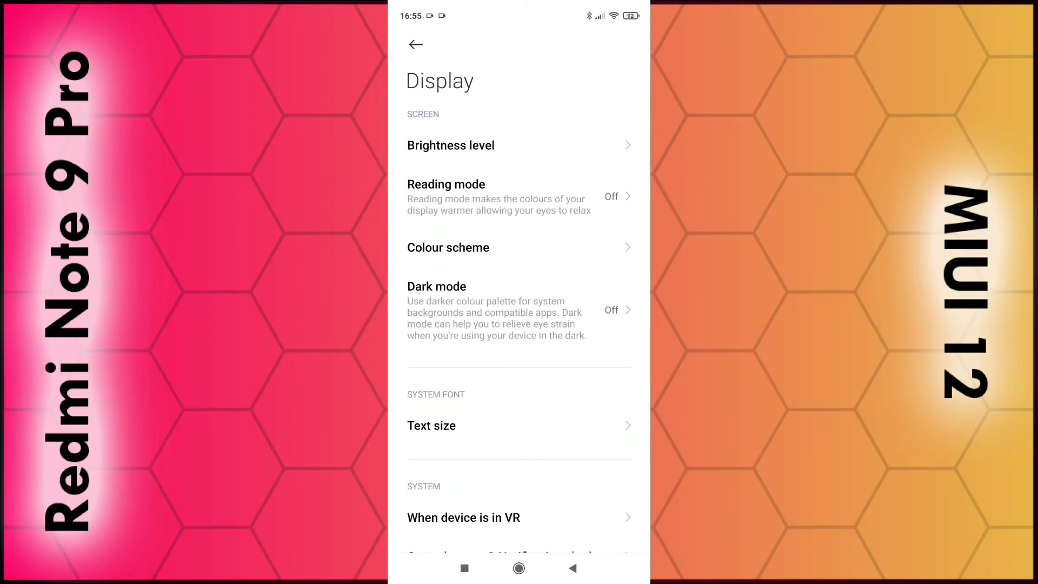
scroll(down, 3)
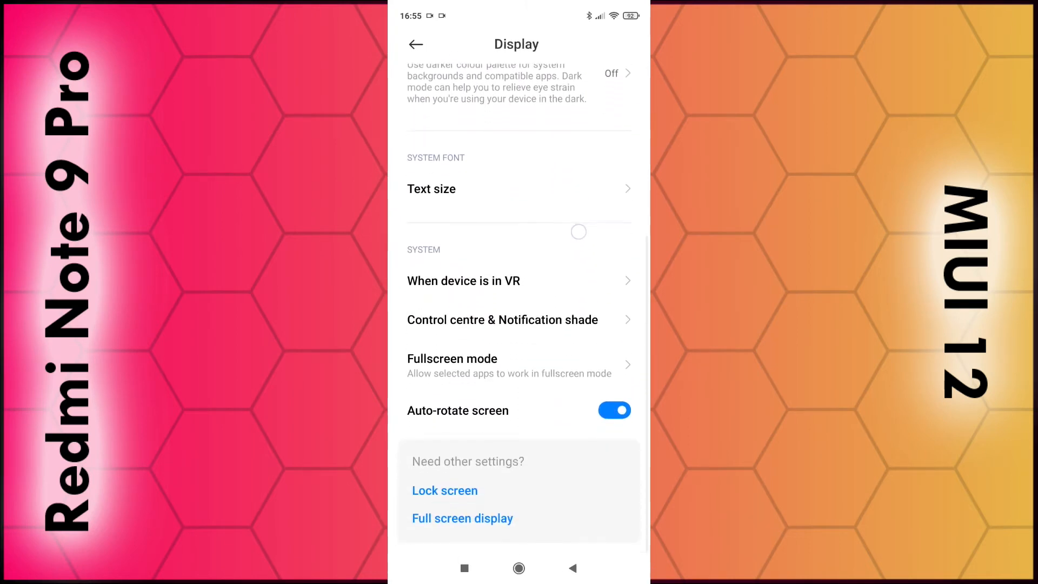